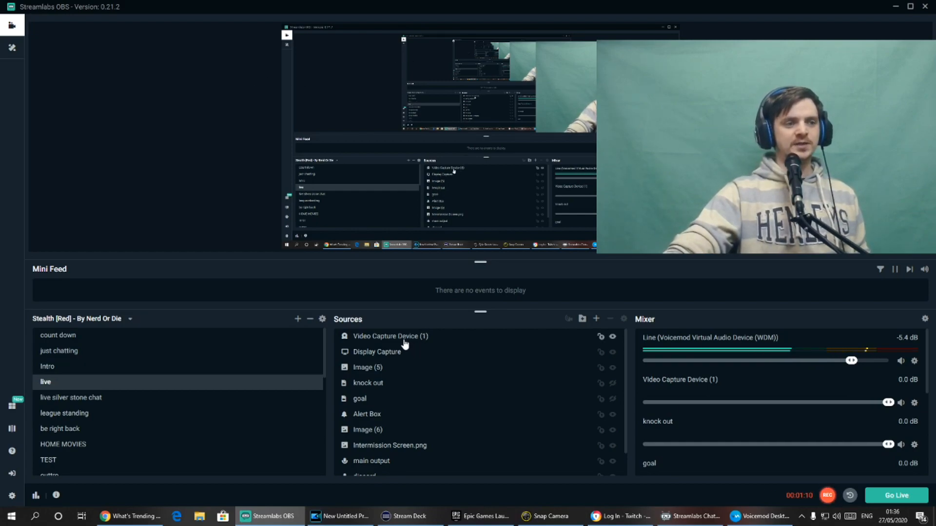
Add a Chroma Key filter to the Video Capture Device (1) webcam source from its Filters dialog
{"action": "right_click", "coordinate": [391, 336]}
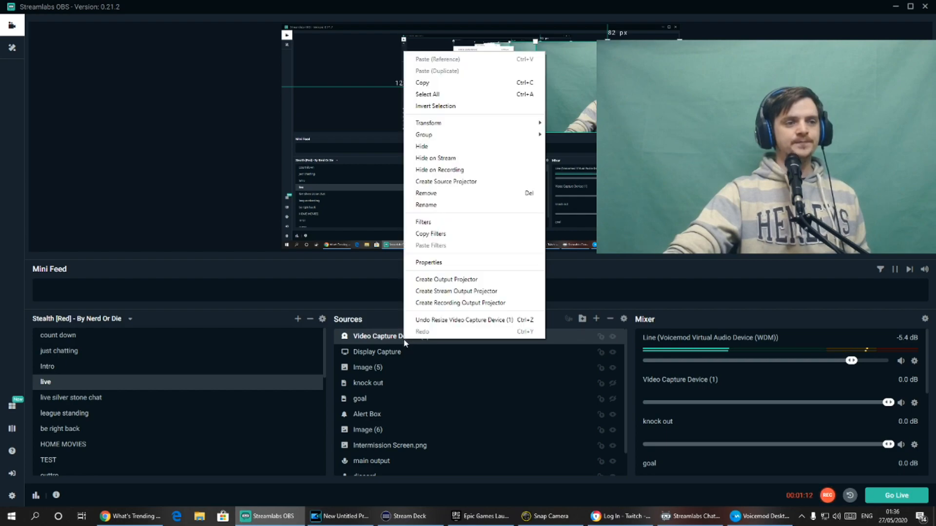
{"action": "mouse_move", "coordinate": [451, 222]}
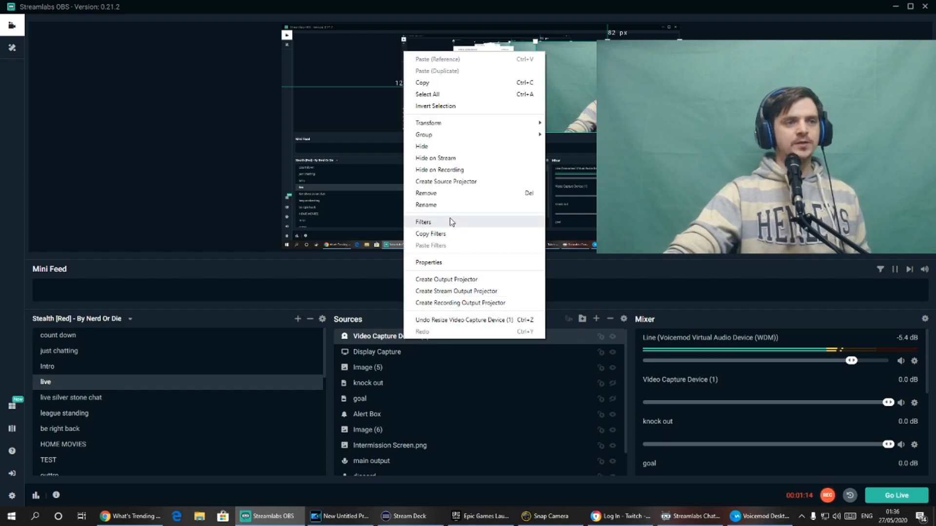
{"action": "left_click", "coordinate": [423, 222]}
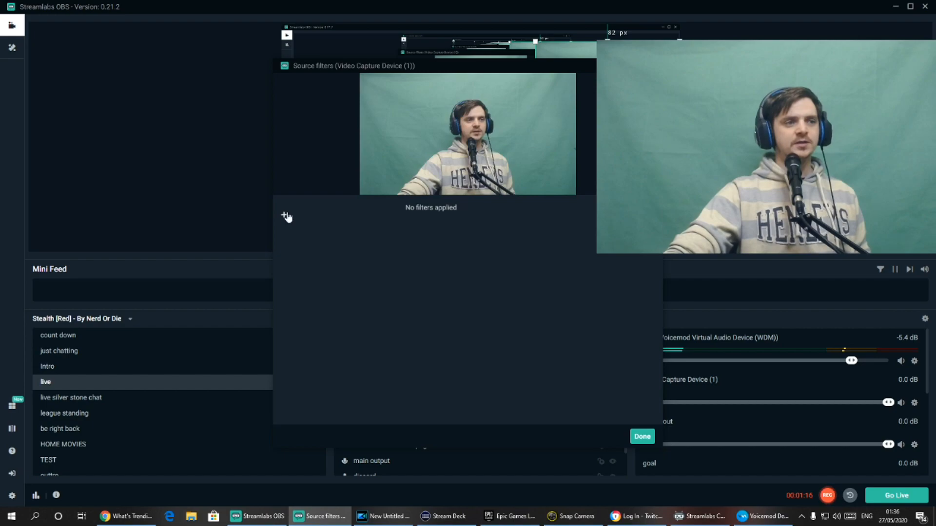
{"action": "left_click", "coordinate": [283, 215]}
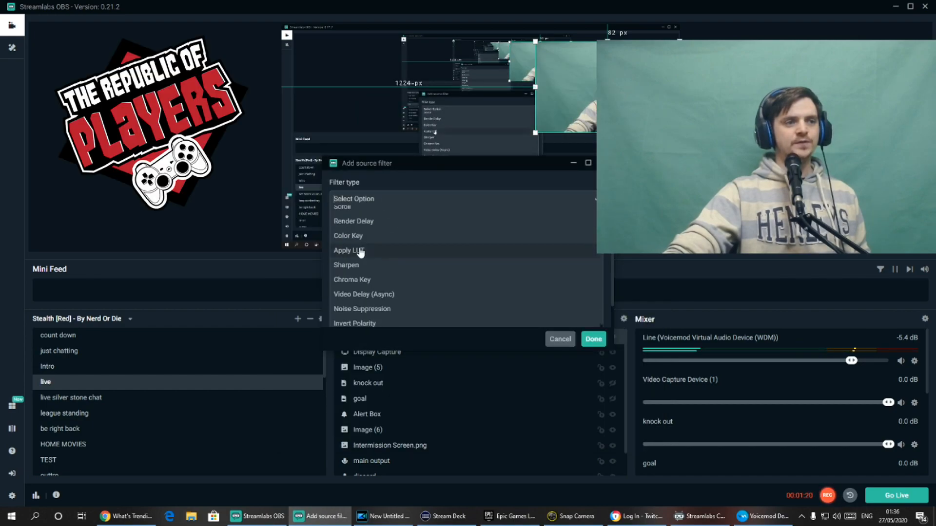
{"action": "left_click", "coordinate": [352, 280]}
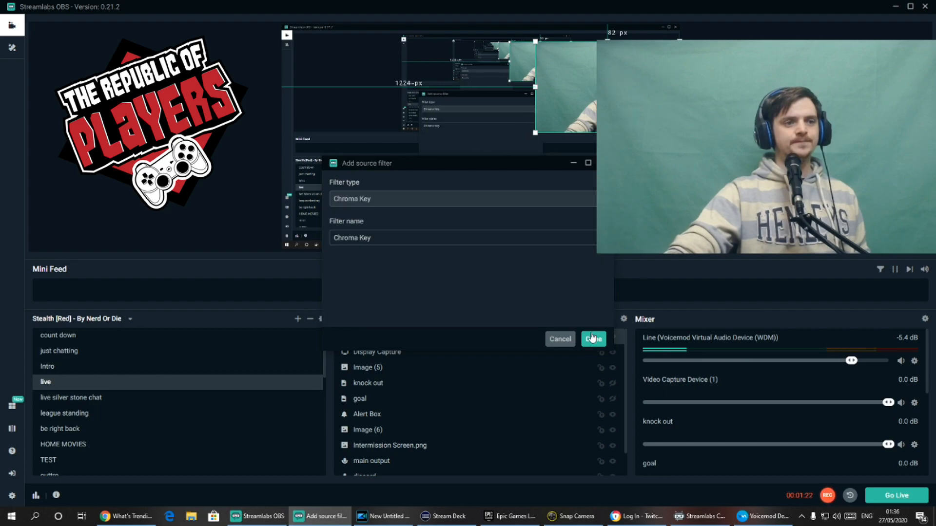
{"action": "left_click", "coordinate": [593, 339]}
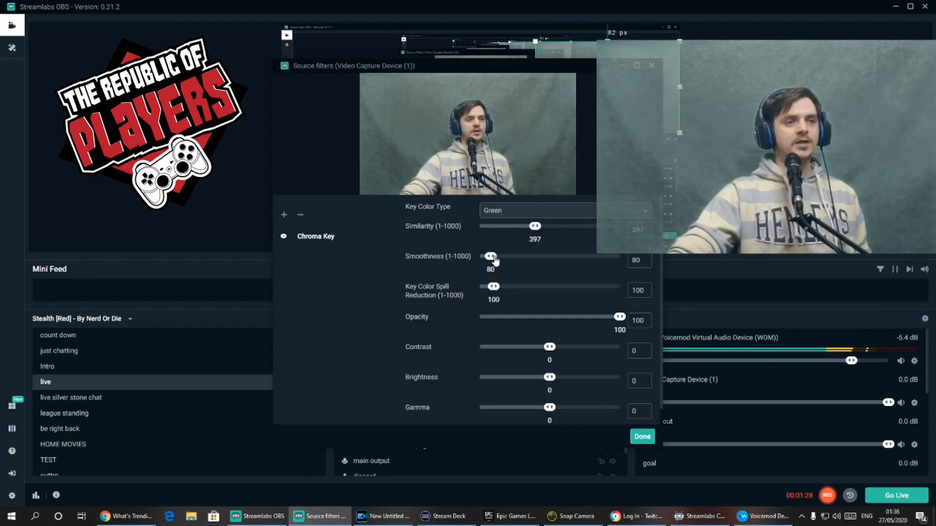
Drop smoothness to its minimum and raise similarity to about 501 so the green background disappears
{"action": "left_click_drag", "start_coordinate": [491, 256], "coordinate": [480, 256]}
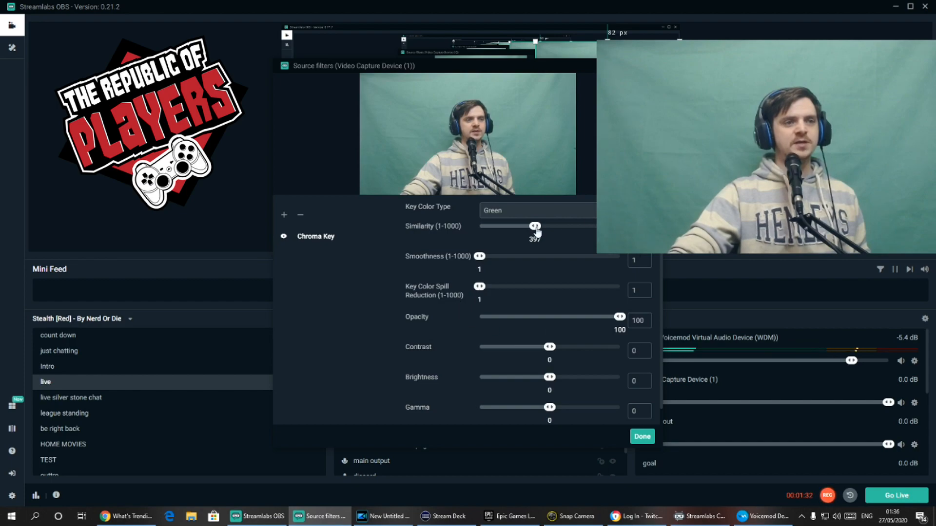
{"action": "left_click_drag", "start_coordinate": [536, 226], "coordinate": [547, 226]}
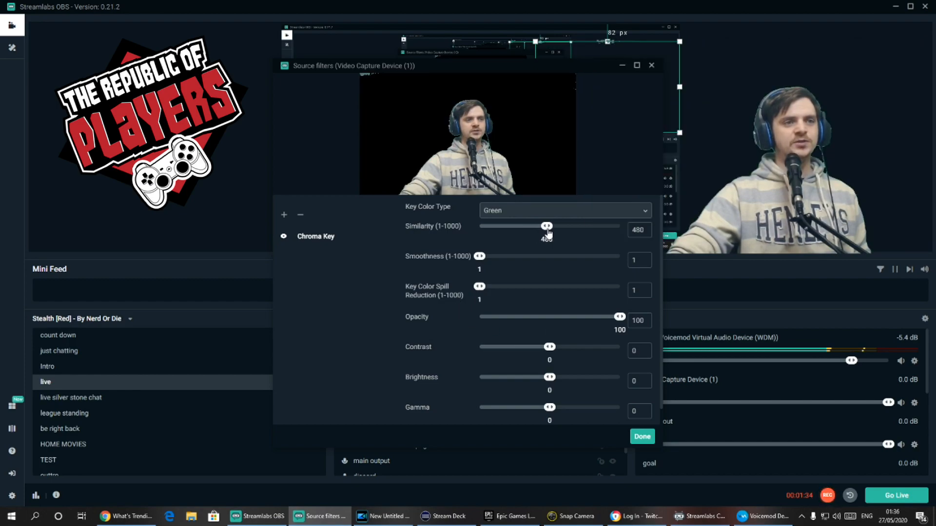
{"action": "left_click_drag", "start_coordinate": [546, 225], "coordinate": [550, 226]}
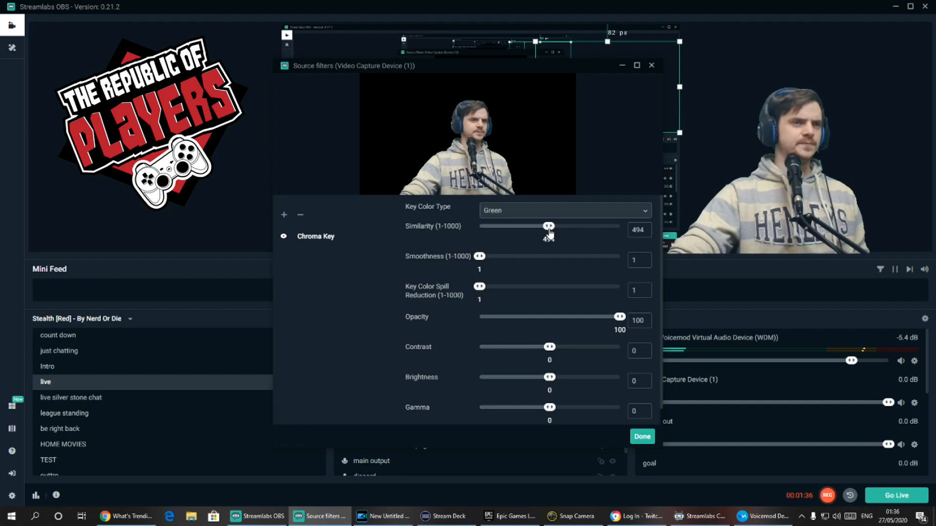
{"action": "left_click_drag", "start_coordinate": [549, 226], "coordinate": [548, 225]}
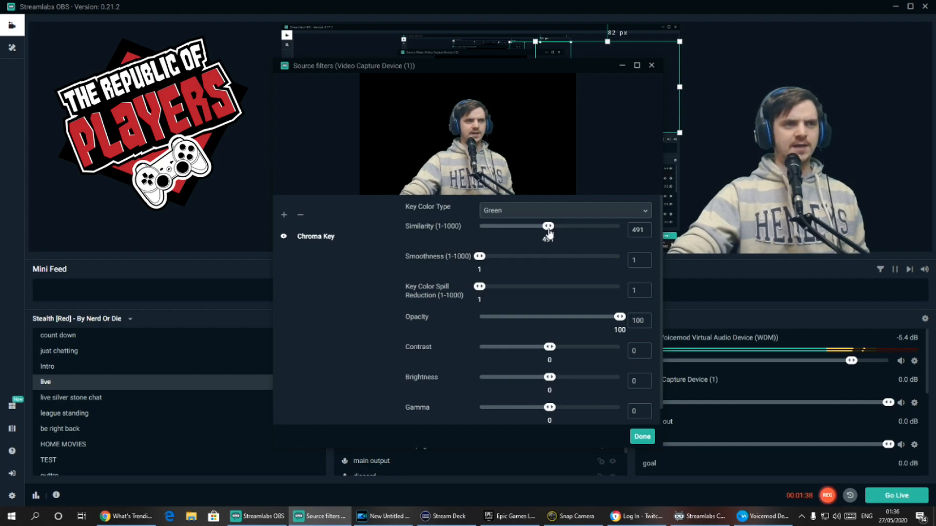
{"action": "left_click_drag", "start_coordinate": [547, 226], "coordinate": [551, 226]}
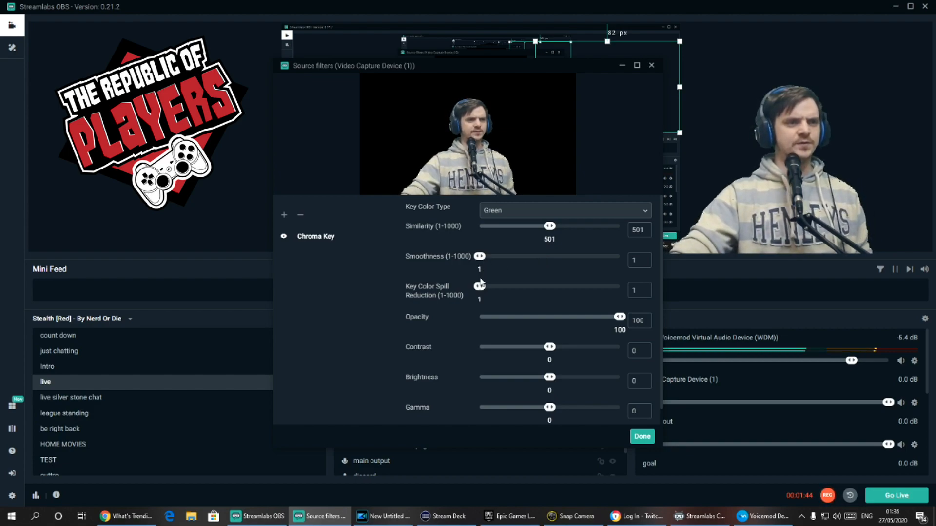
Set key colour spill reduction to 50, smoothness 1, and settle similarity at 494
{"action": "left_click_drag", "start_coordinate": [479, 287], "coordinate": [486, 286]}
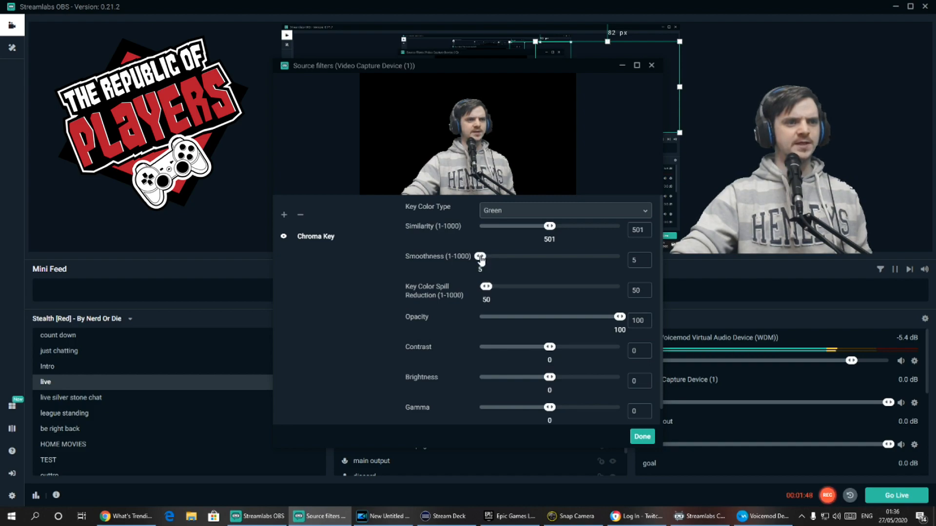
{"action": "left_click_drag", "start_coordinate": [482, 256], "coordinate": [479, 256]}
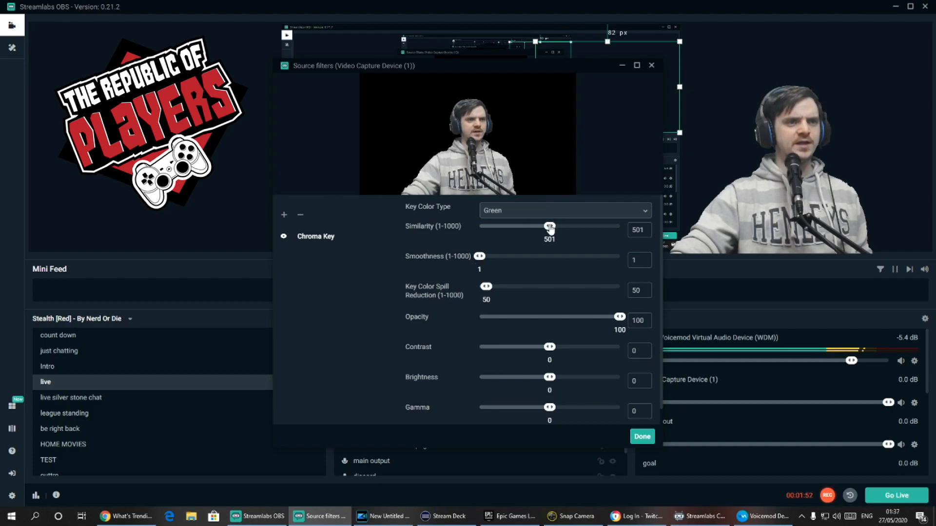
{"action": "left_click_drag", "start_coordinate": [550, 225], "coordinate": [548, 226]}
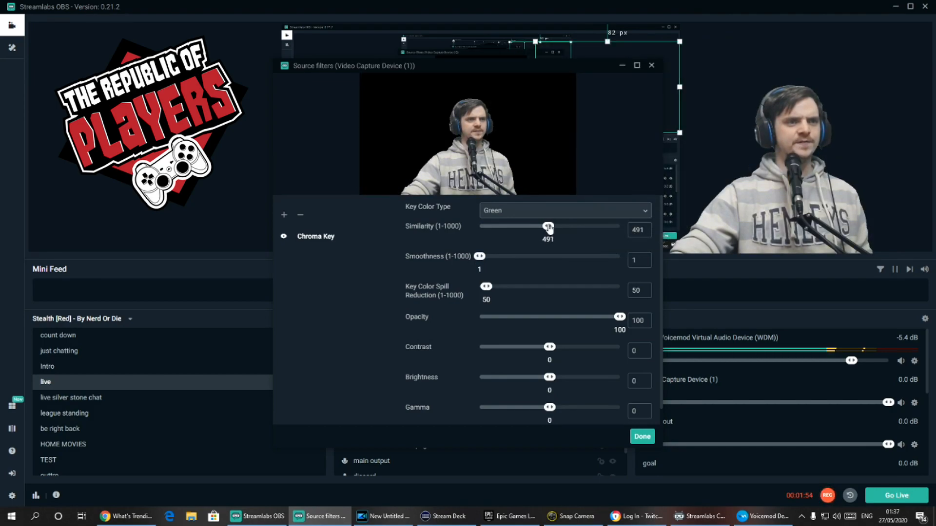
{"action": "left_click_drag", "start_coordinate": [548, 226], "coordinate": [545, 226]}
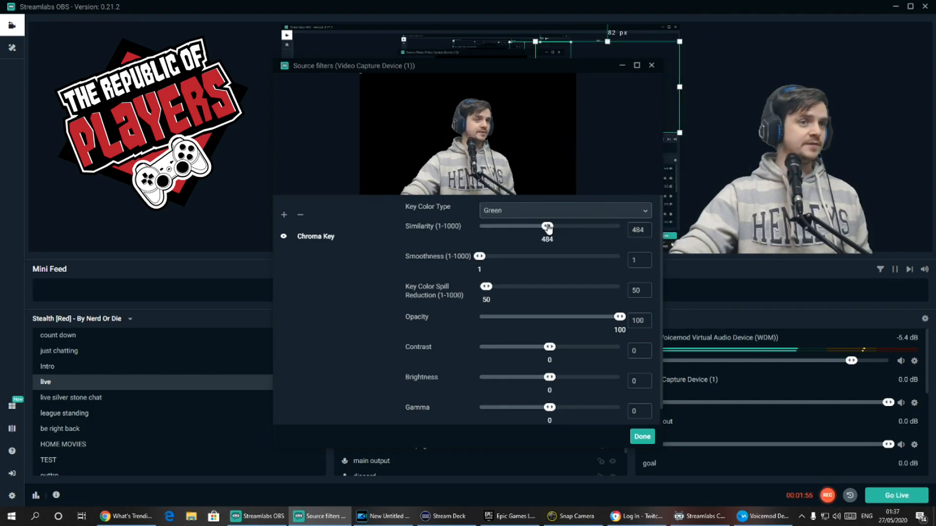
{"action": "left_click_drag", "start_coordinate": [546, 226], "coordinate": [550, 226]}
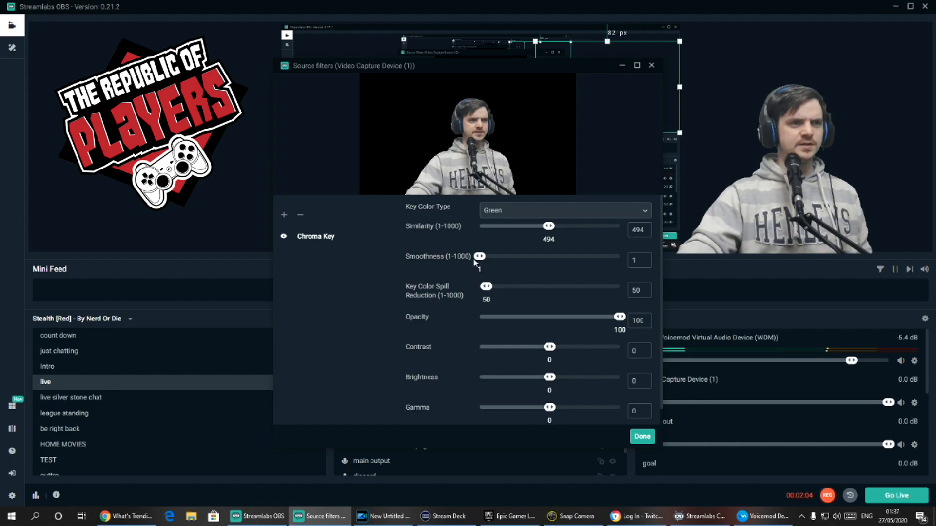
Keep spill reduction at 50, set smoothness 12, brightness -0.06, gamma -0.12 and fine-tune similarity
{"action": "left_click_drag", "start_coordinate": [479, 256], "coordinate": [483, 256]}
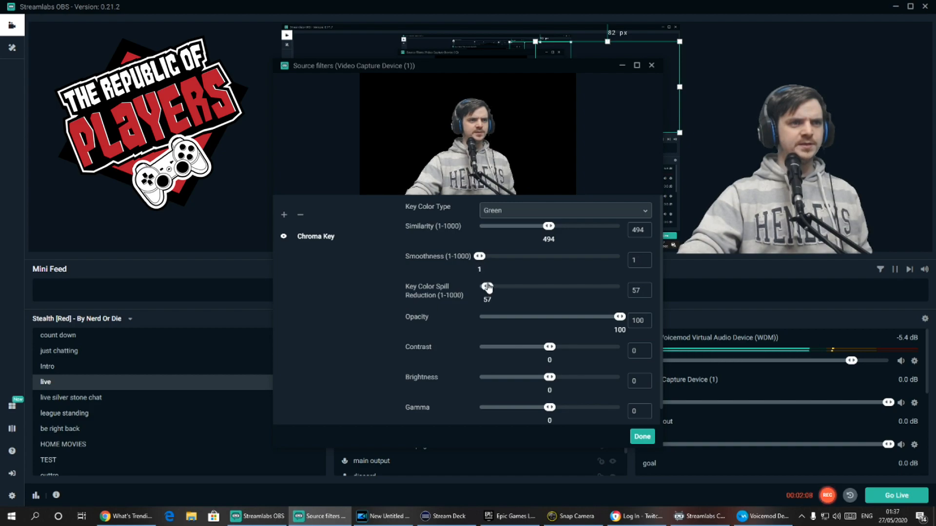
{"action": "left_click_drag", "start_coordinate": [487, 287], "coordinate": [486, 287]}
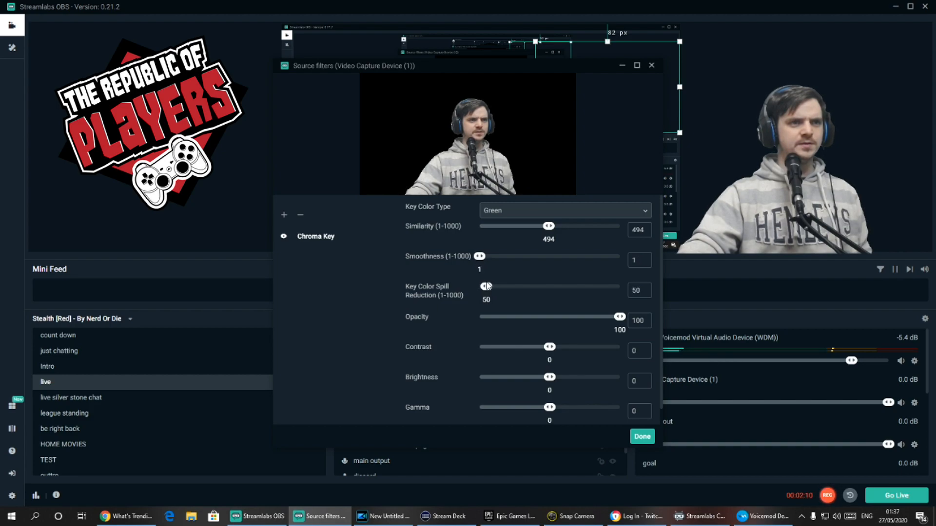
{"action": "left_click_drag", "start_coordinate": [479, 256], "coordinate": [481, 256]}
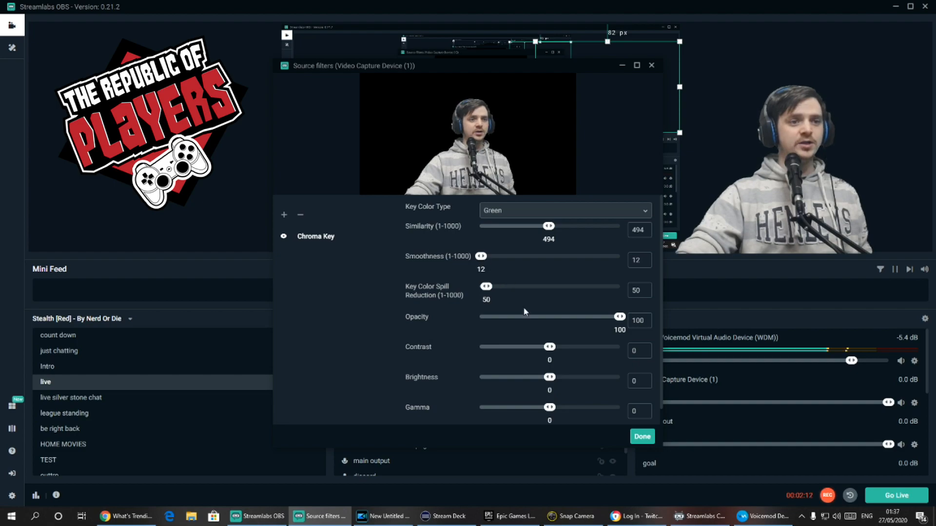
{"action": "left_click_drag", "start_coordinate": [550, 377], "coordinate": [545, 377]}
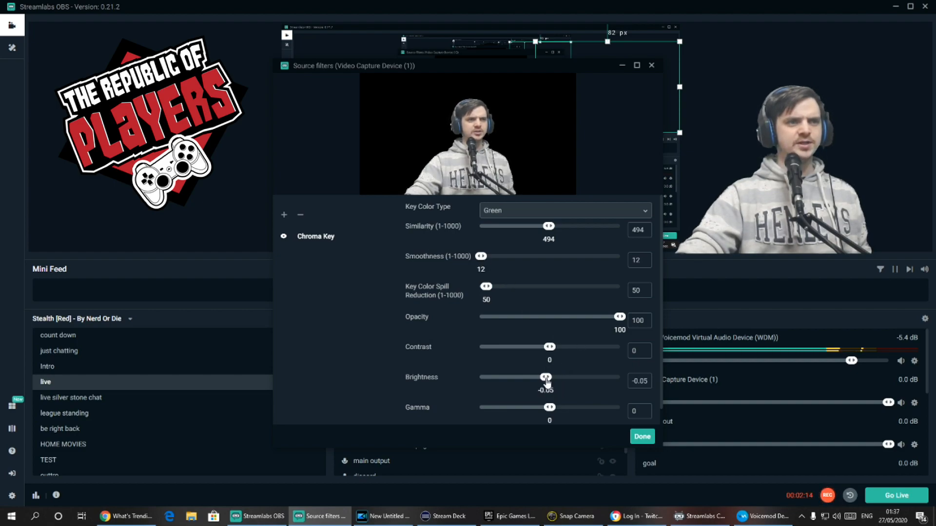
{"action": "left_click_drag", "start_coordinate": [550, 407], "coordinate": [540, 407]}
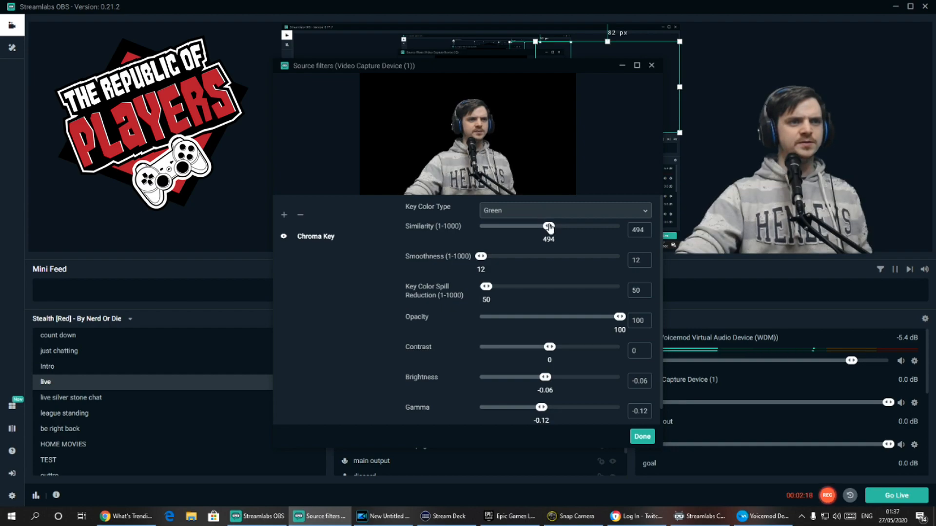
{"action": "left_click_drag", "start_coordinate": [549, 226], "coordinate": [545, 226]}
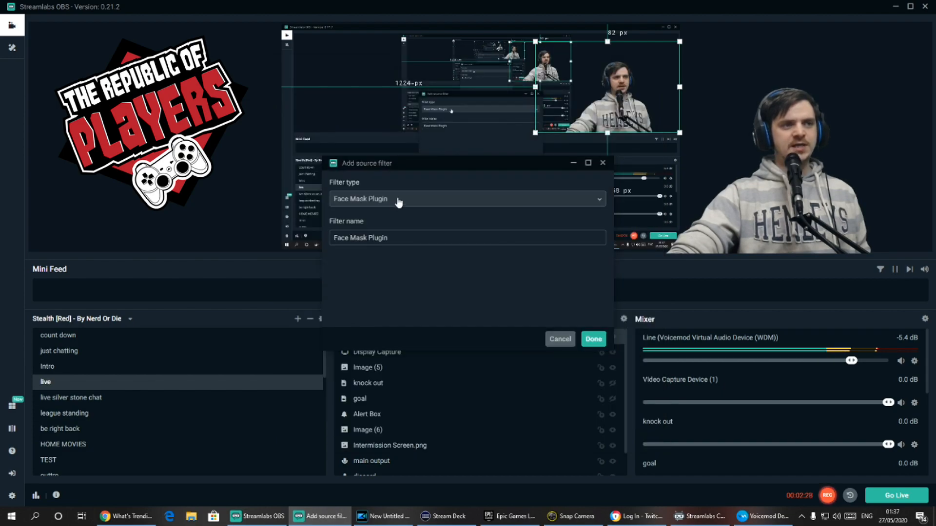
Add a Sharpen filter at sharpness 0.13 to the webcam and close the filters window
{"action": "left_click", "coordinate": [467, 199]}
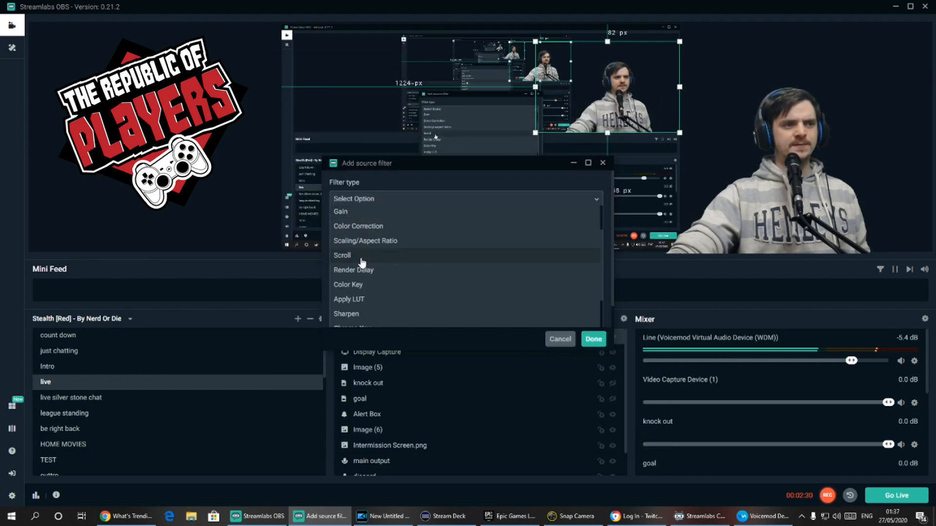
{"action": "left_click", "coordinate": [346, 314]}
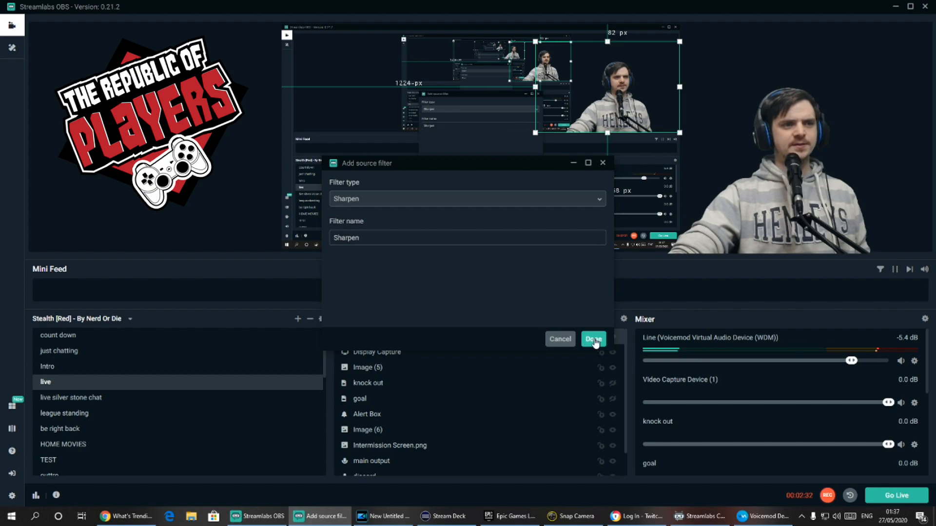
{"action": "left_click", "coordinate": [593, 339]}
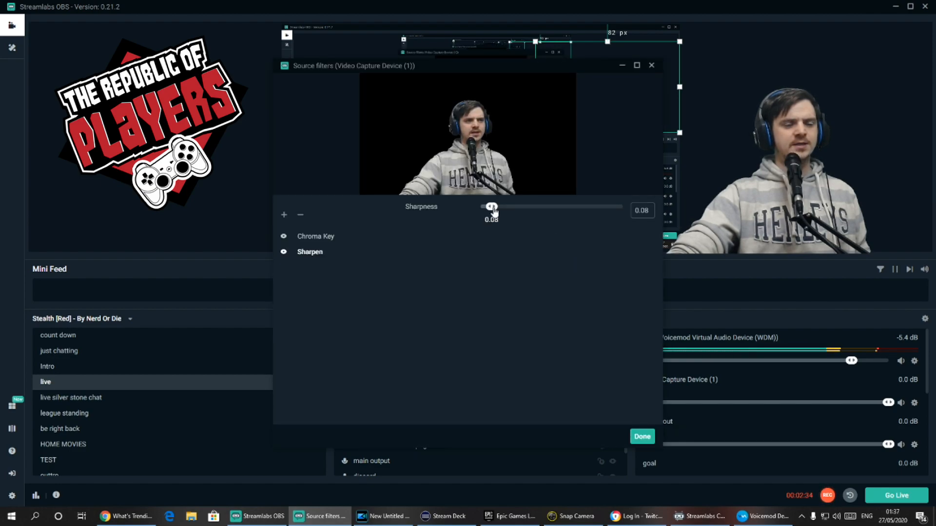
{"action": "left_click_drag", "start_coordinate": [491, 207], "coordinate": [500, 206]}
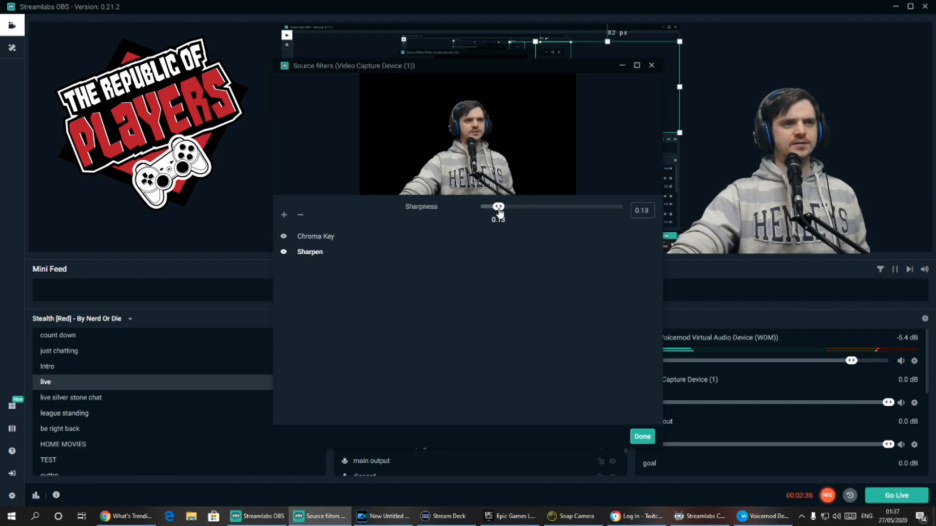
{"action": "left_click", "coordinate": [642, 436]}
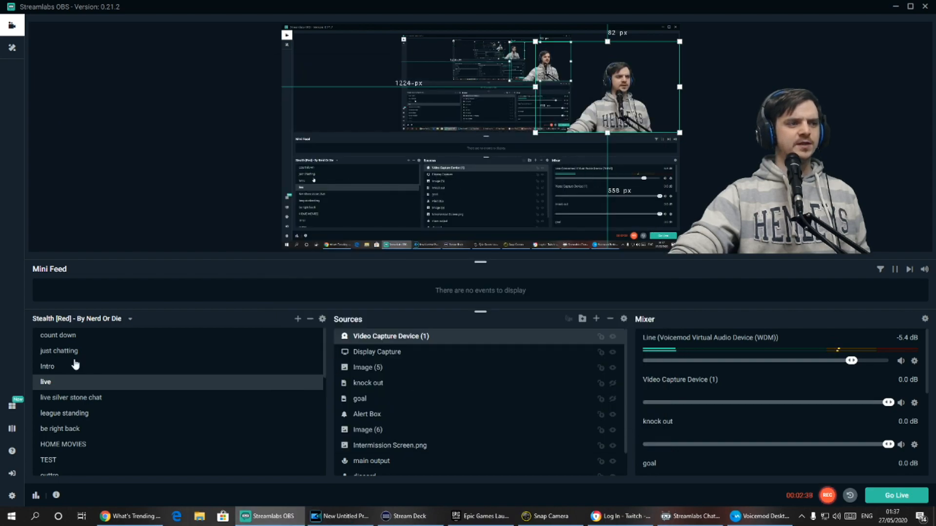